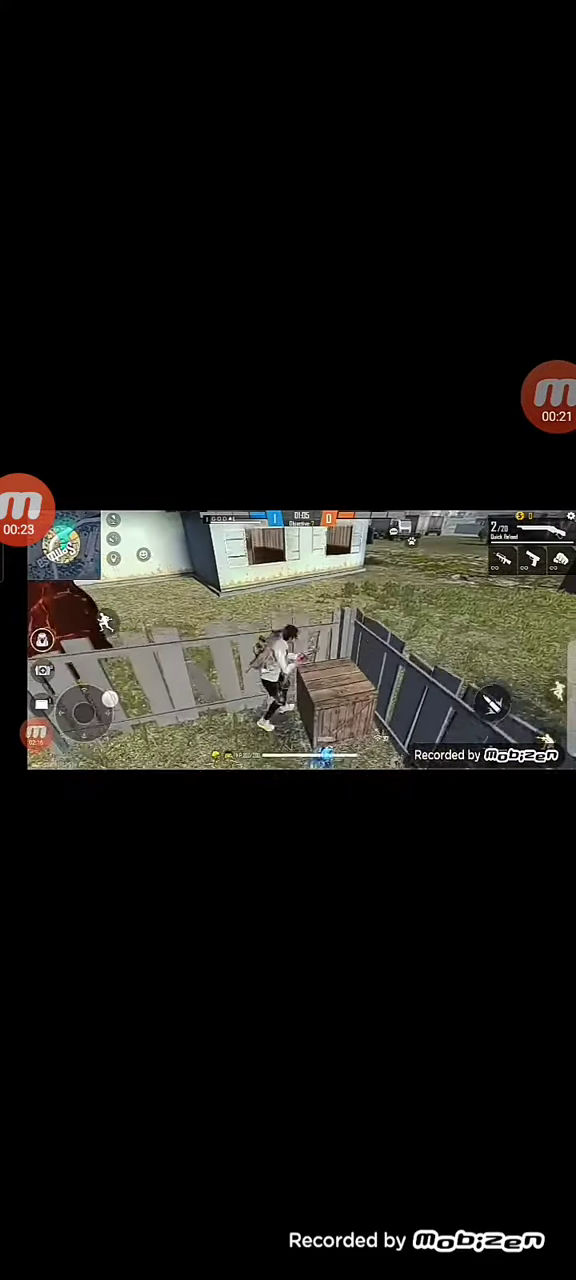
{"action": "left_click", "coordinate": [35, 510]}
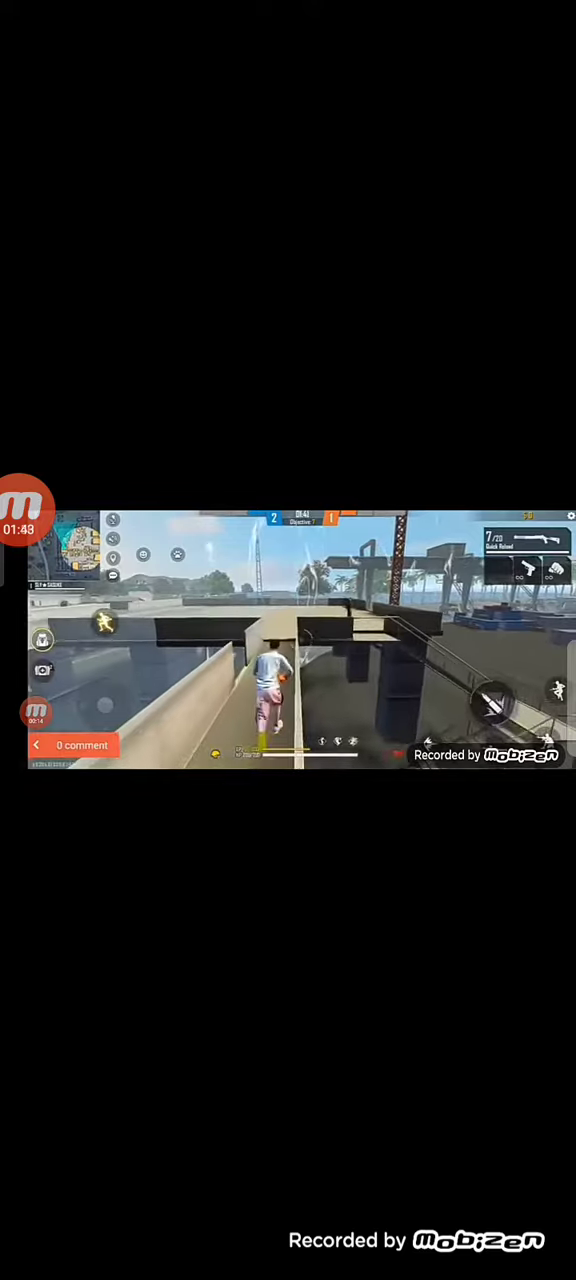
{"action": "left_click", "coordinate": [30, 530]}
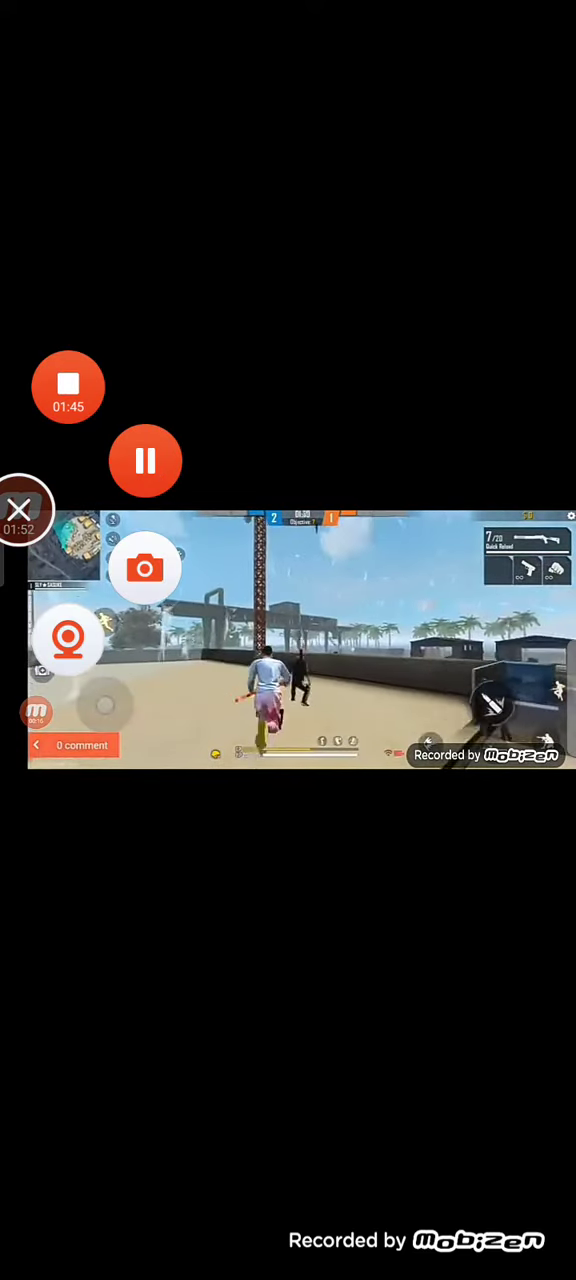